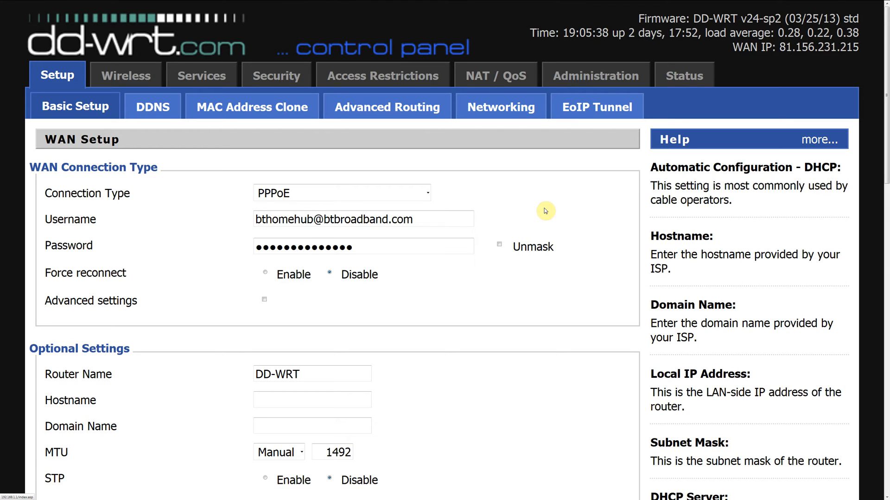
{"action": "mouse_move", "coordinate": [749, 18]}
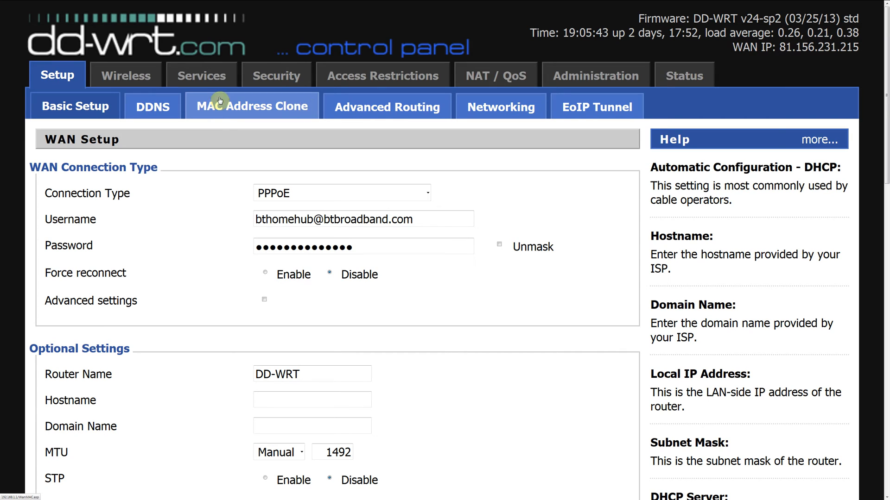
{"action": "mouse_move", "coordinate": [180, 212]}
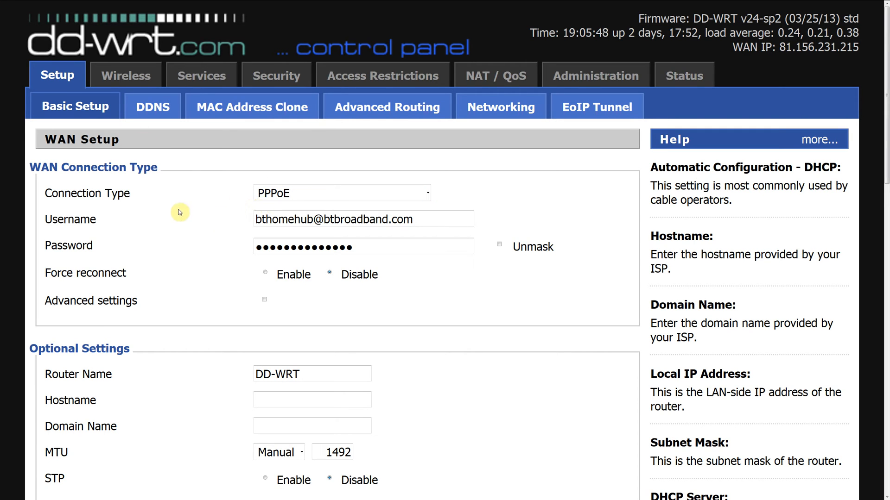
{"action": "mouse_move", "coordinate": [494, 76]}
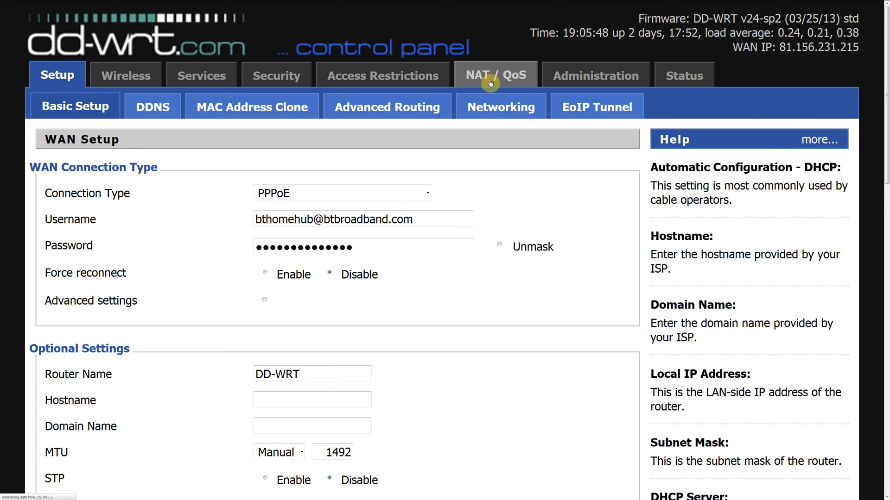
- On the NAT / QoS tab, add three blank Forwards entries
{"action": "left_click", "coordinate": [495, 75]}
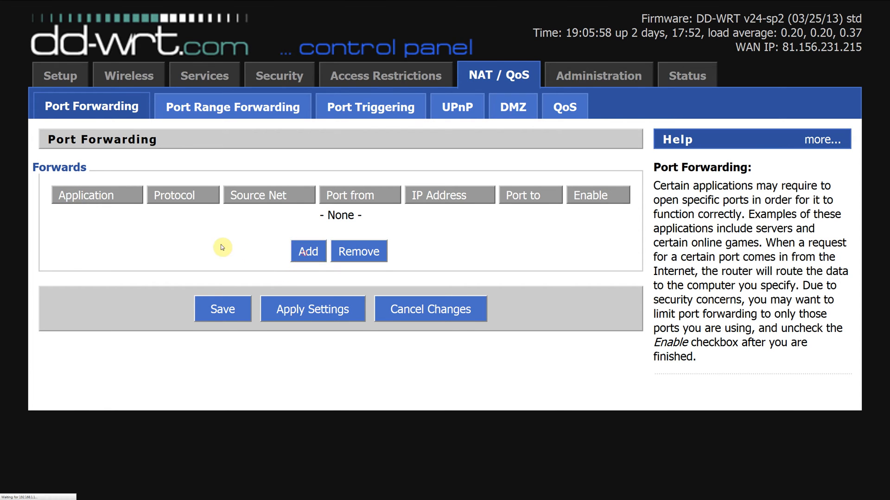
{"action": "left_click", "coordinate": [308, 251]}
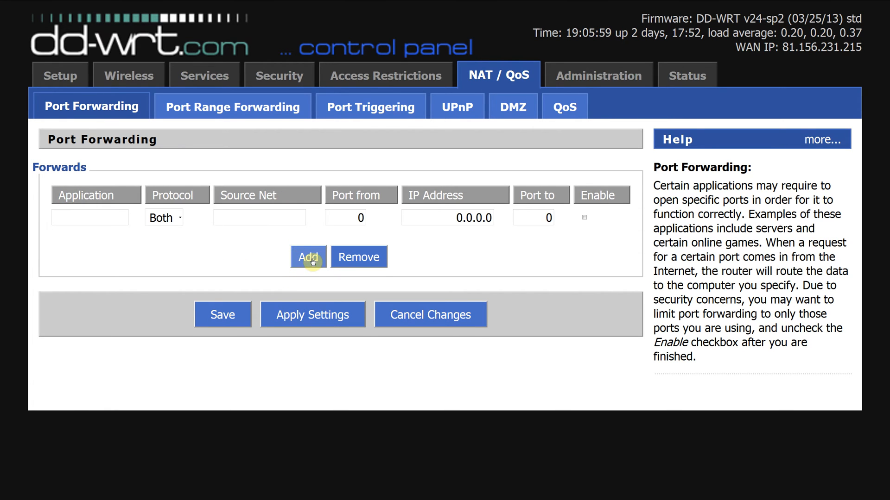
{"action": "left_click", "coordinate": [307, 256]}
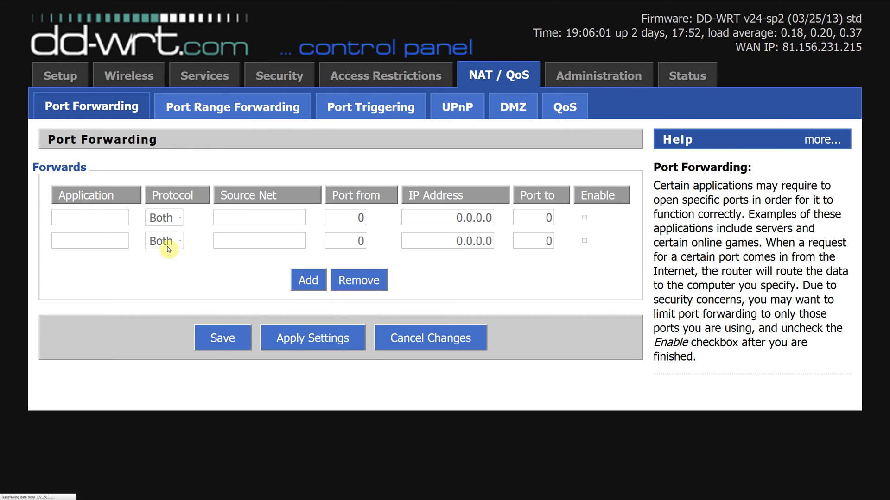
{"action": "left_click", "coordinate": [307, 280]}
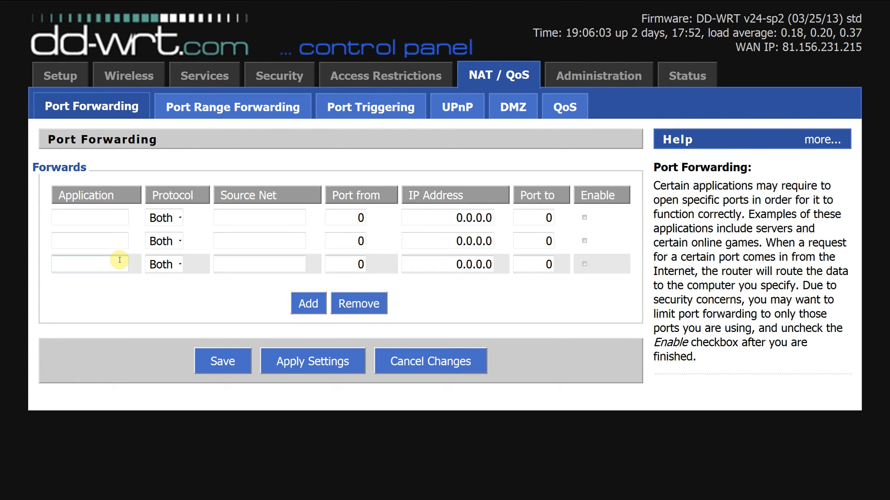
- Fill rule one as Apache, port 80 forwarded to 192.168.1.38 port 80
{"action": "type", "text": "aPACH"}
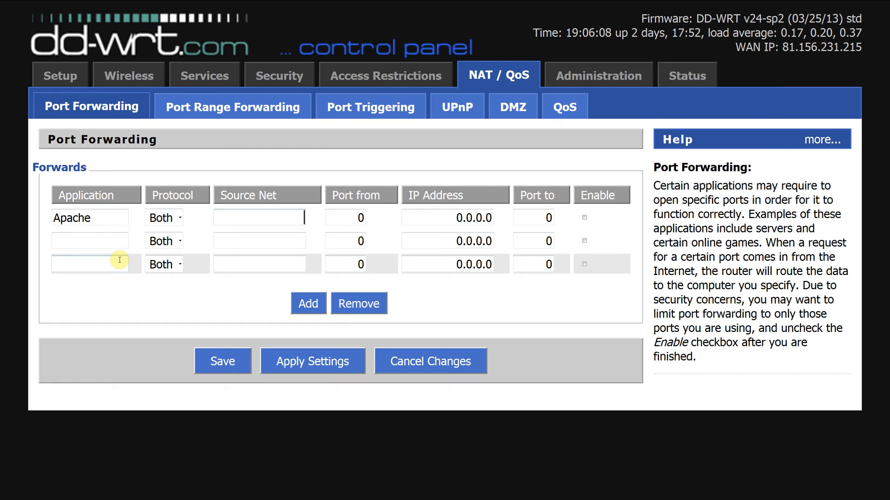
{"action": "type", "text": "8"}
{"action": "left_click", "coordinate": [447, 218]}
{"action": "type", "text": "192."}
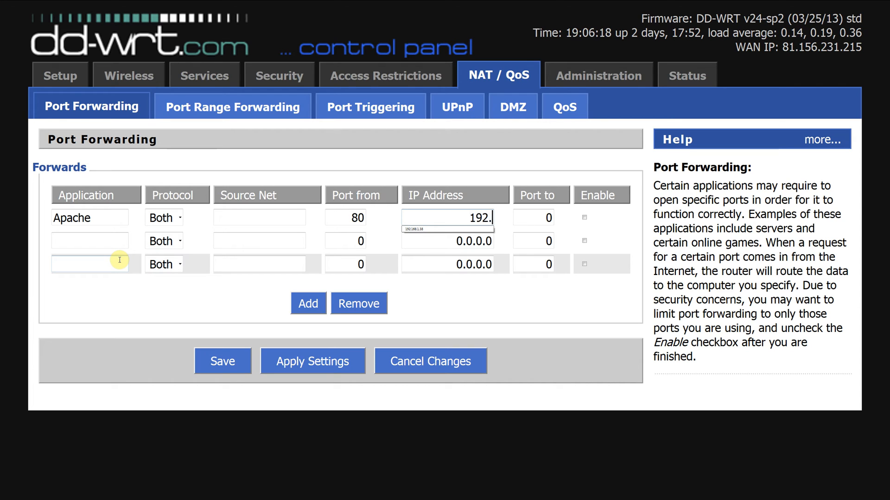
{"action": "type", "text": "168.1.3"}
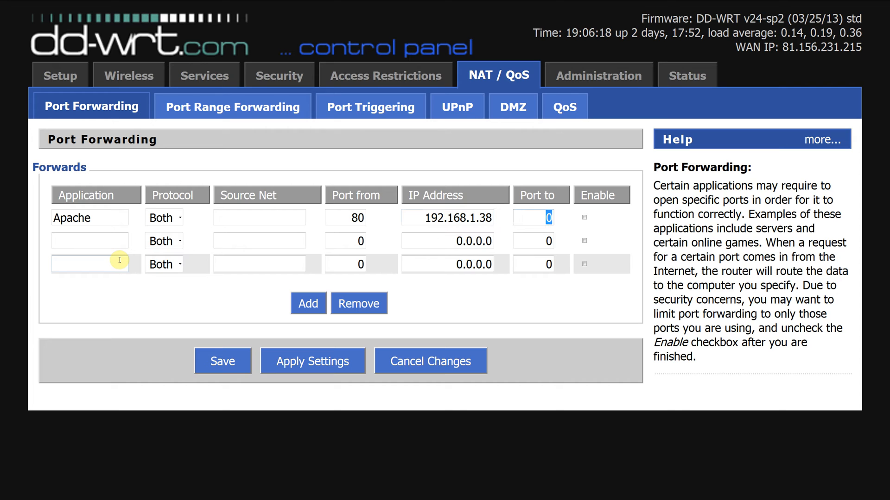
{"action": "type", "text": "80"}
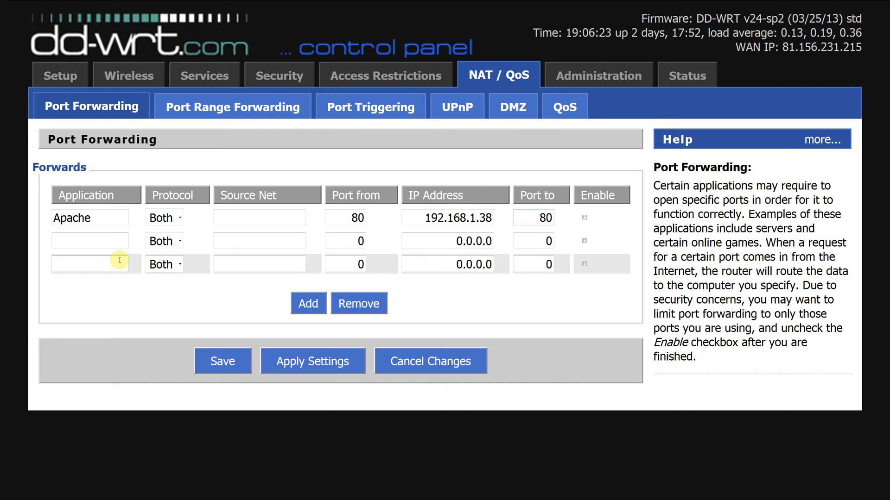
{"action": "left_click", "coordinate": [88, 240]}
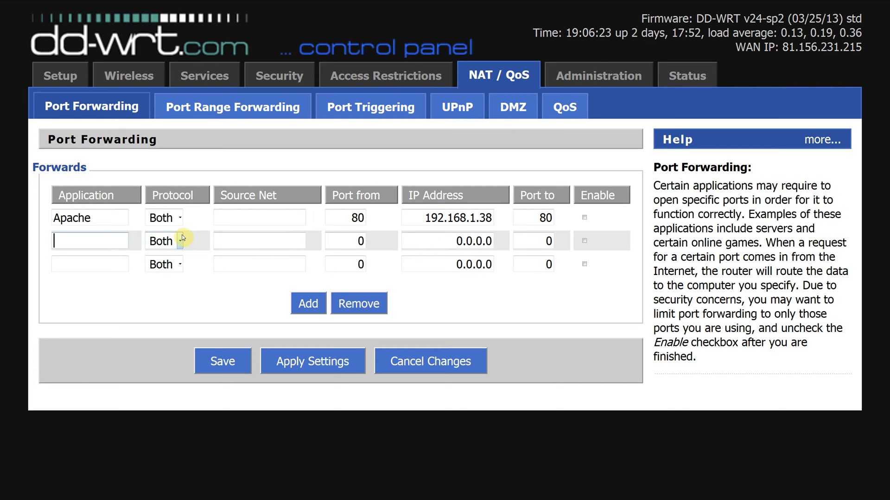
{"action": "mouse_move", "coordinate": [75, 364]}
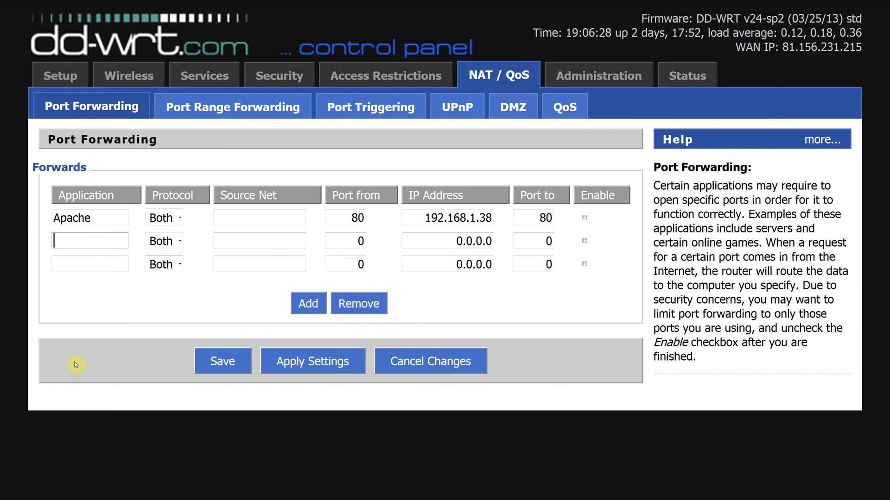
- Fill rule two as ProFTPD, port 80 forwarded to 192.168.1.38 port 21
{"action": "type", "text": "Prof"}
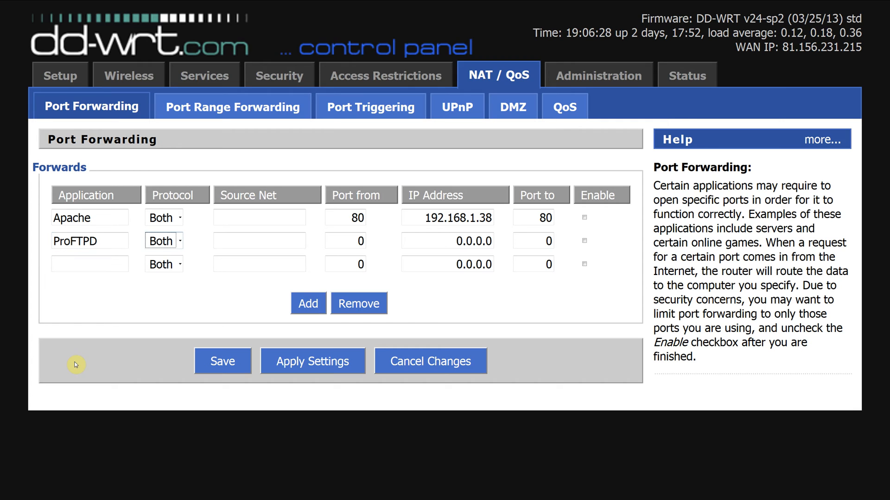
{"action": "left_click", "coordinate": [258, 241]}
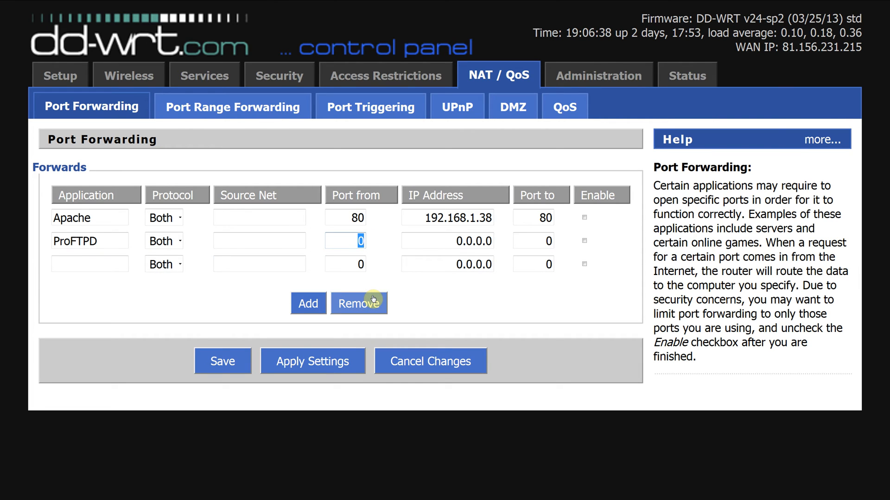
{"action": "type", "text": "80"}
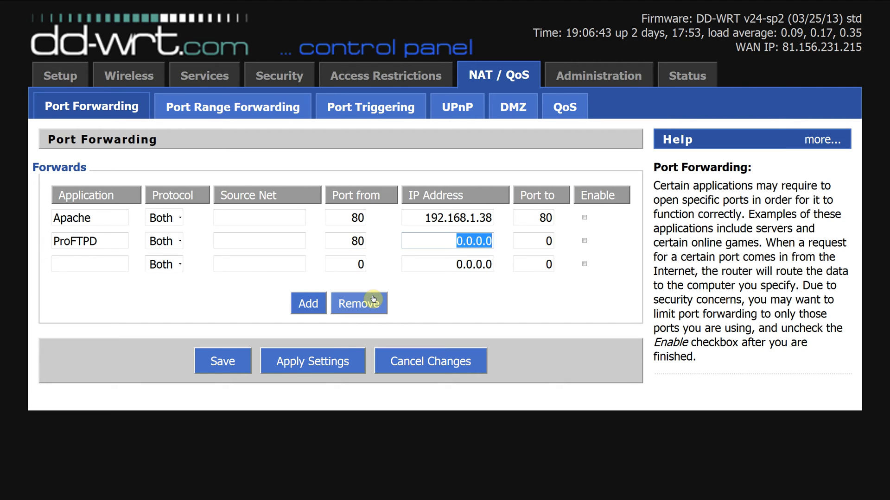
{"action": "type", "text": "192.168.1.38"}
{"action": "left_click", "coordinate": [533, 241]}
{"action": "type", "text": "21"}
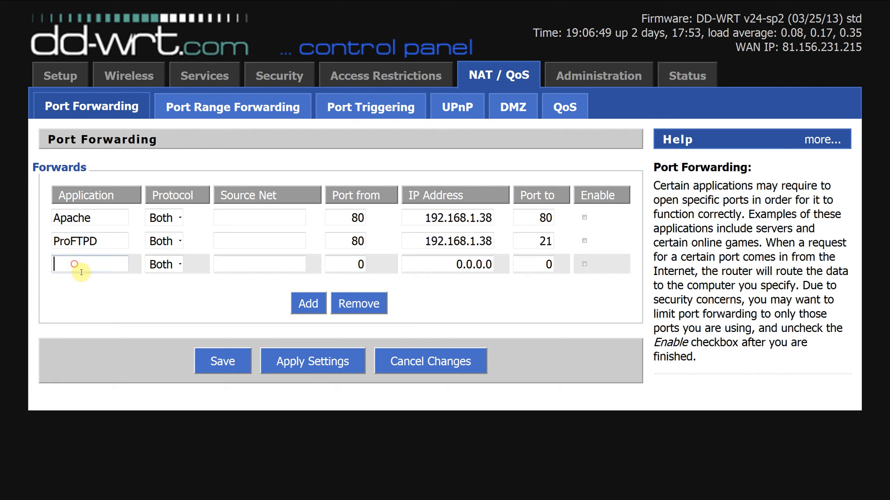
- Name rule three SSHD forwarding port 22 to 192.168.1.38, set ProFTPD to 21, enable all
{"action": "type", "text": "SSH"}
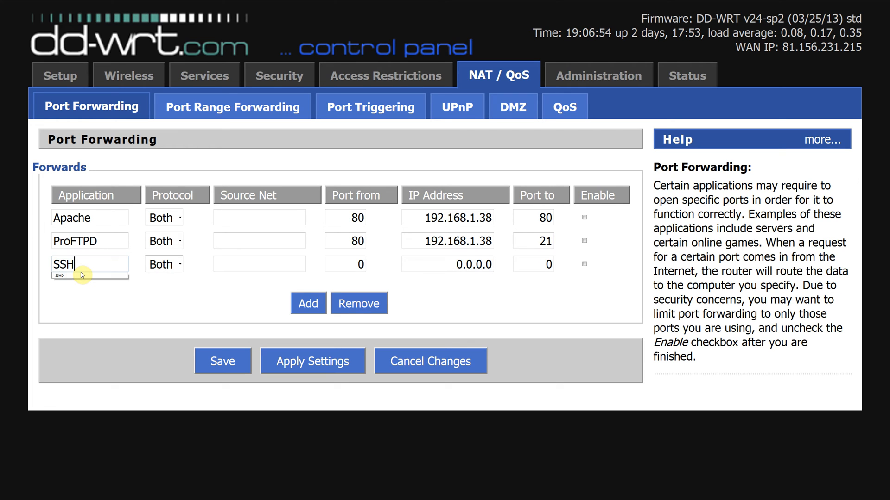
{"action": "type", "text": "D"}
{"action": "left_click", "coordinate": [345, 265]}
{"action": "type", "text": "22"}
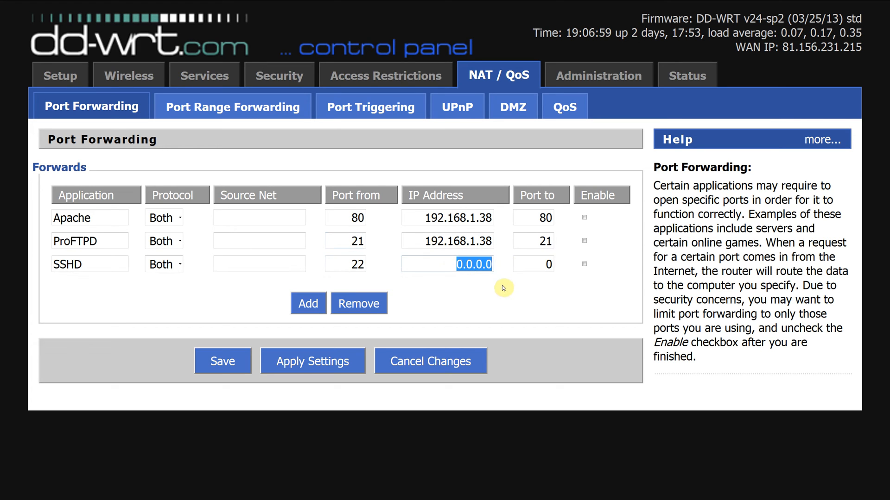
{"action": "type", "text": "192.168.1.38"}
{"action": "left_click", "coordinate": [541, 264]}
{"action": "type", "text": "22"}
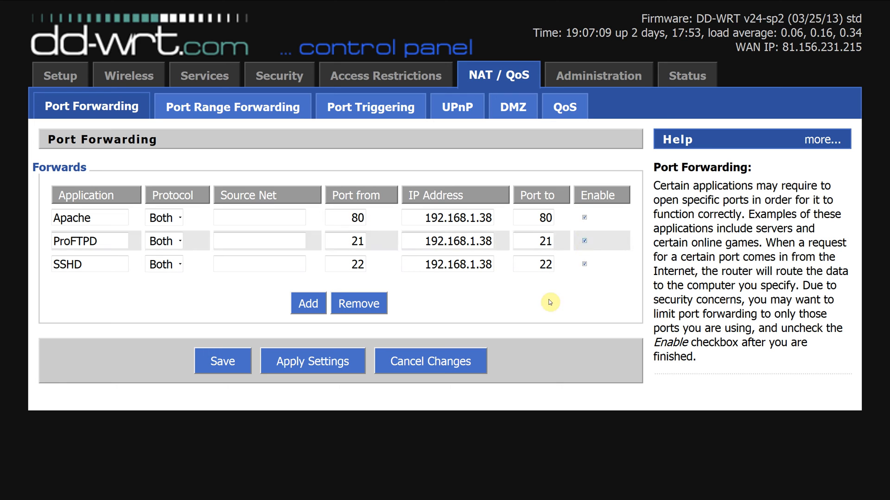
- Save the Forwards table holding the Apache, ProFTPD and SSHD rules
{"action": "left_click", "coordinate": [222, 361]}
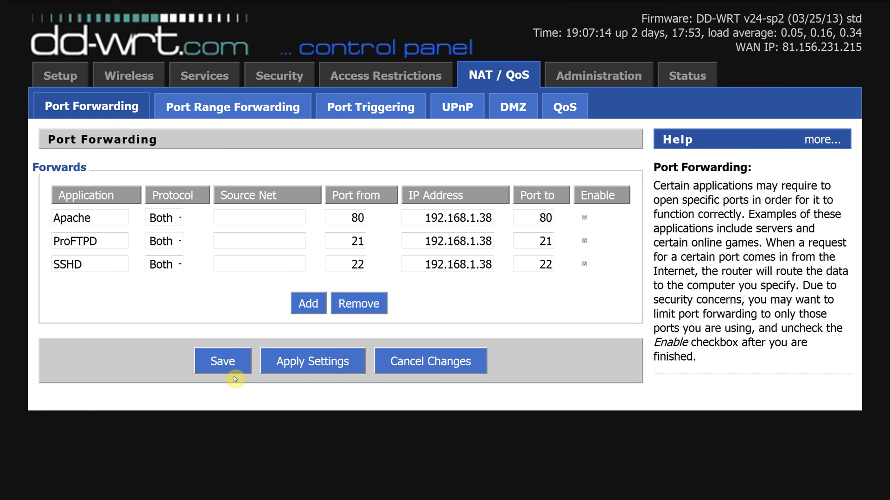
{"action": "left_click", "coordinate": [222, 360]}
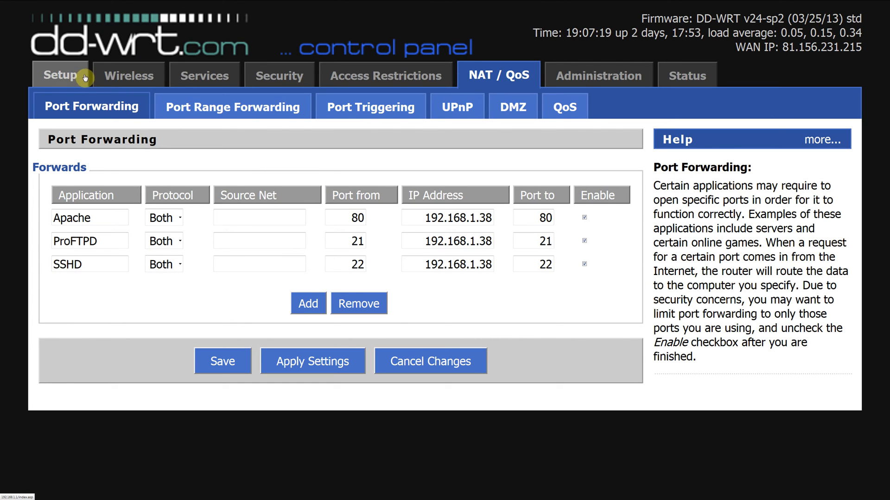
{"action": "left_click", "coordinate": [59, 74]}
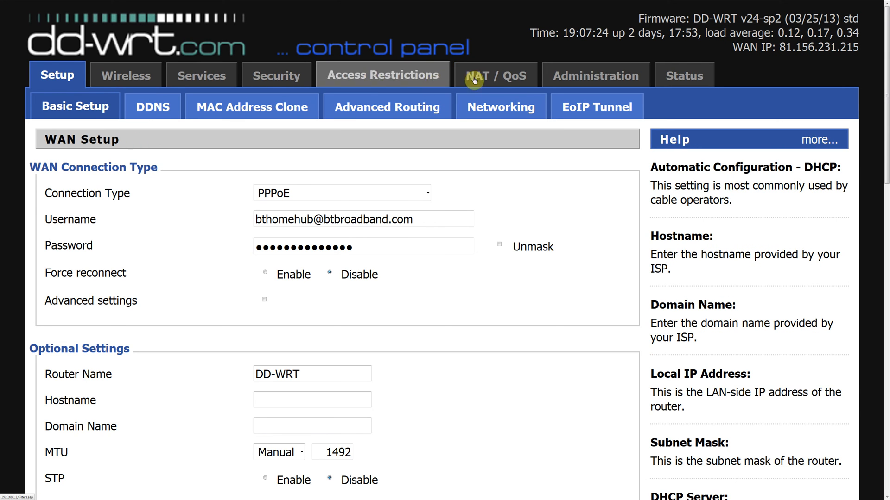
{"action": "left_click", "coordinate": [497, 75]}
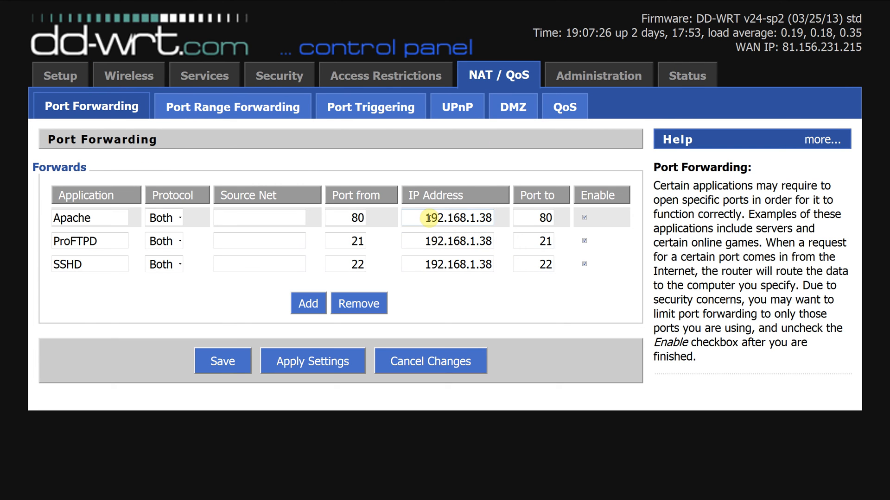
{"action": "mouse_move", "coordinate": [498, 222]}
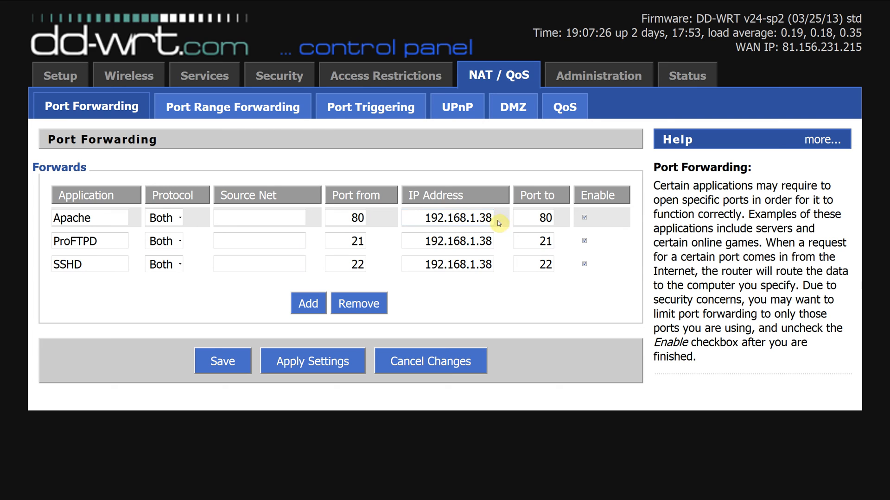
{"action": "mouse_move", "coordinate": [278, 165]}
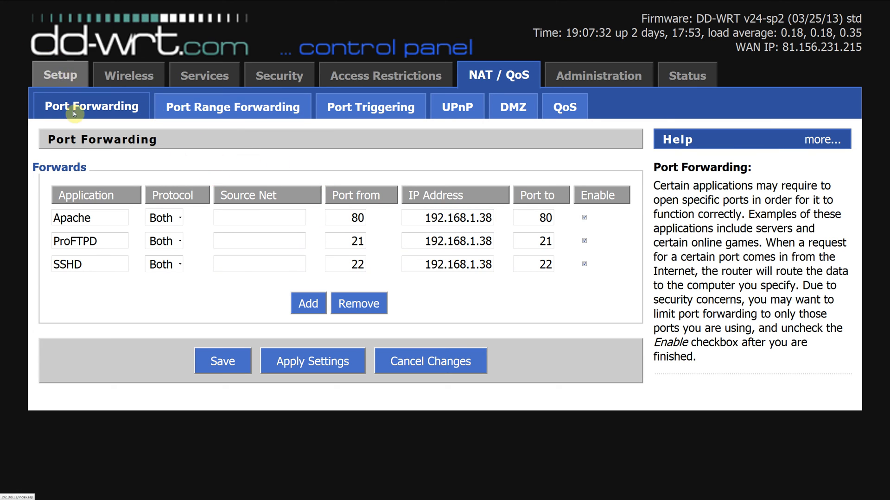
{"action": "mouse_move", "coordinate": [78, 85]}
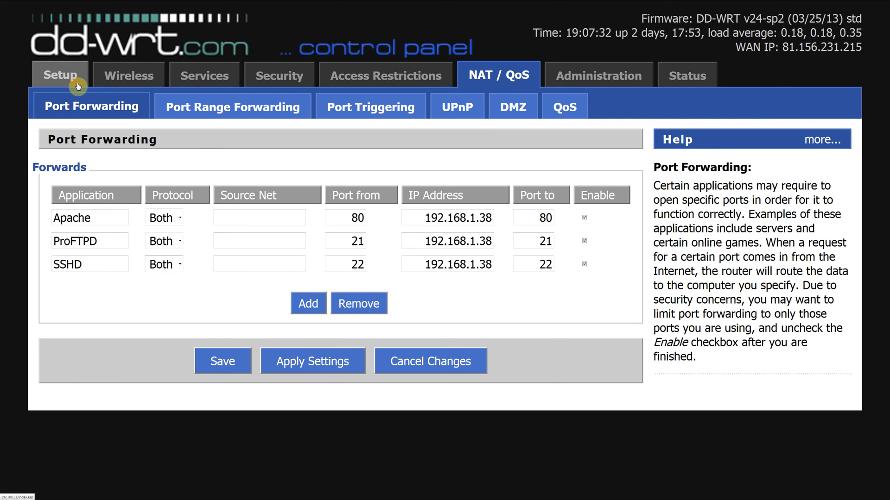
- Go to the Setup tab and review Network Setup and DHCP lease time settings
{"action": "left_click", "coordinate": [60, 74]}
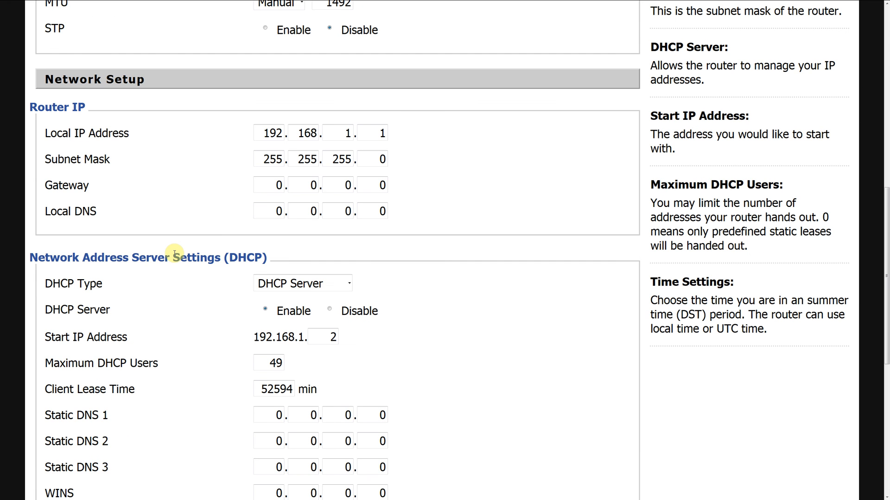
{"action": "scroll", "scroll_direction": "down", "scroll_amount": 3}
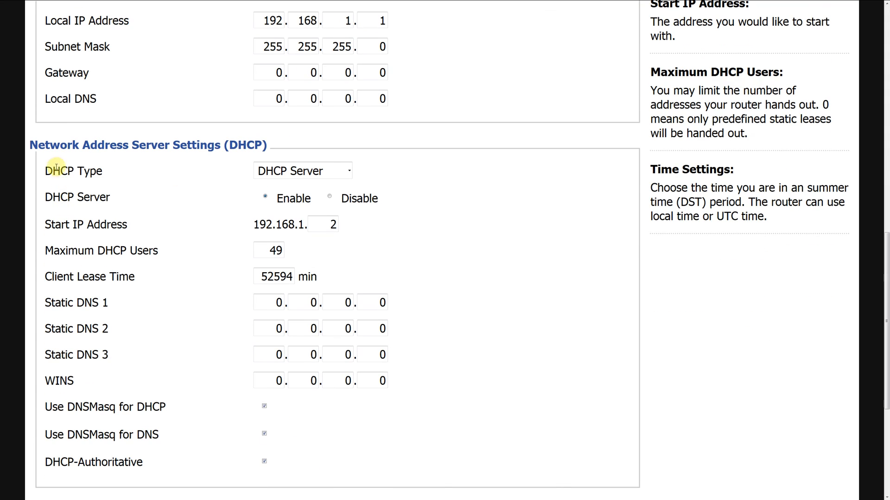
{"action": "mouse_move", "coordinate": [119, 174]}
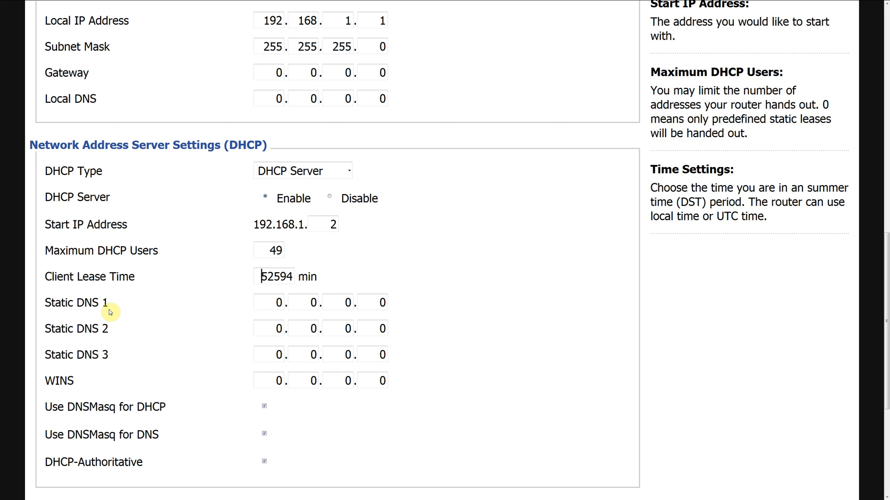
{"action": "mouse_move", "coordinate": [202, 334]}
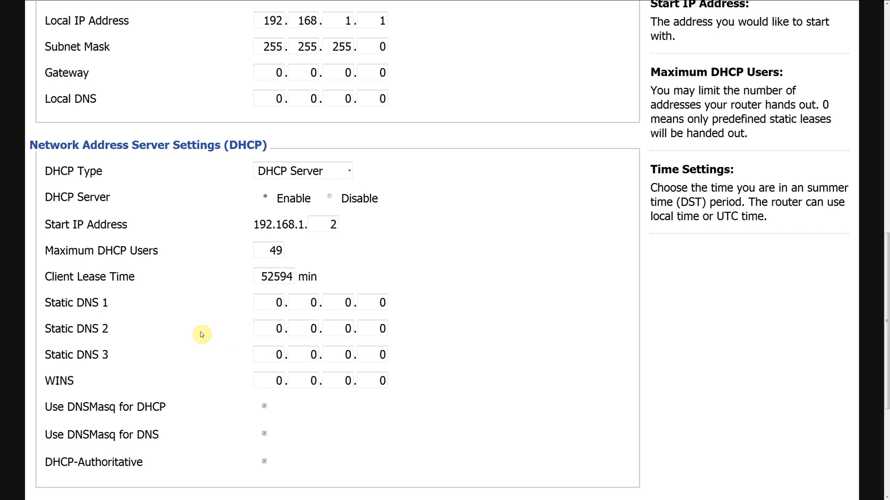
{"action": "double_click", "coordinate": [274, 277]}
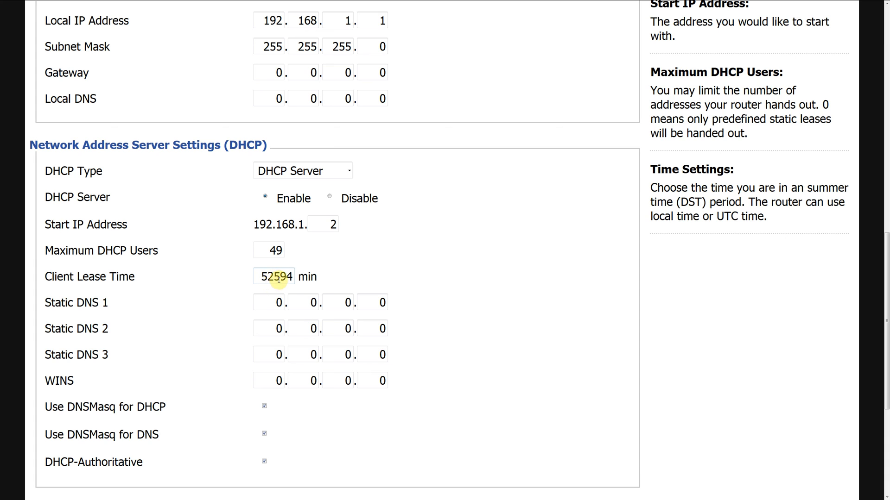
{"action": "mouse_move", "coordinate": [285, 296]}
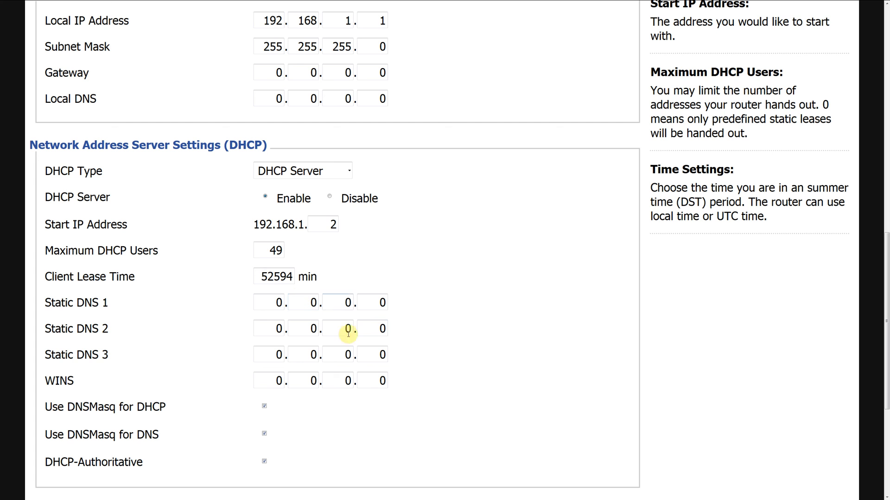
{"action": "scroll", "scroll_direction": "up", "scroll_amount": 3}
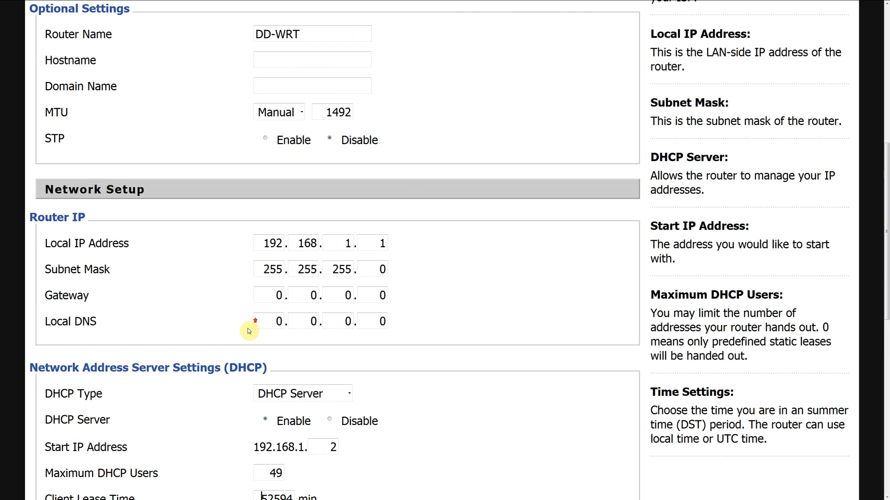
{"action": "scroll", "scroll_direction": "up", "scroll_amount": 3}
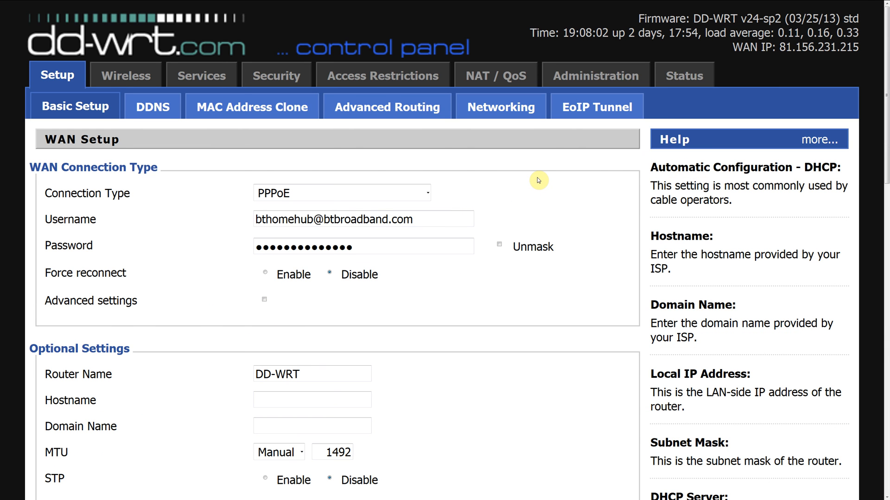